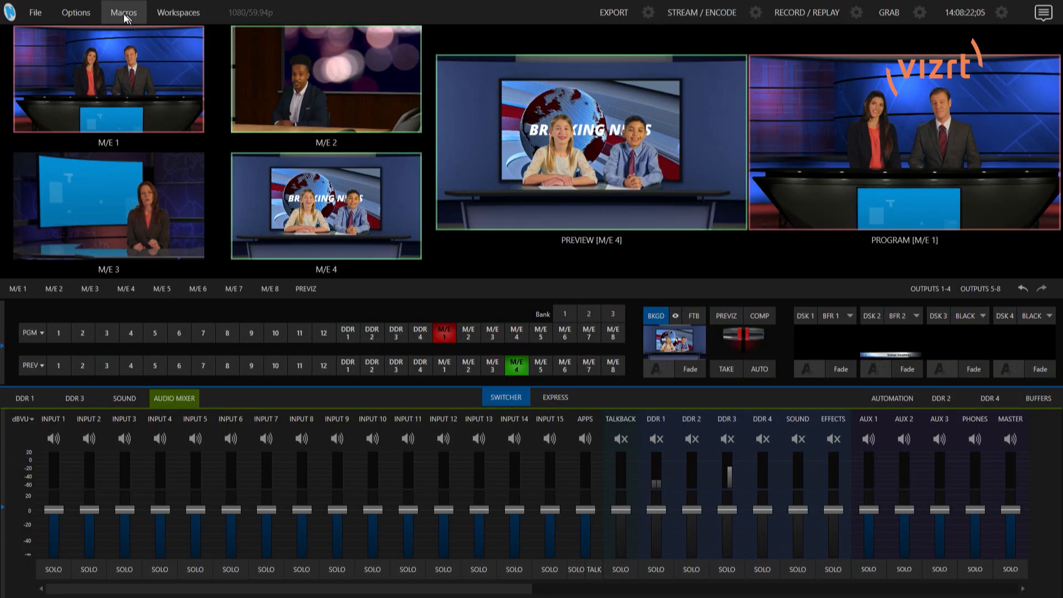
# Step: Bring up Macro Configuration from the Macros menu, showing Reset and Show Intro session macros
pyautogui.click(123, 12)
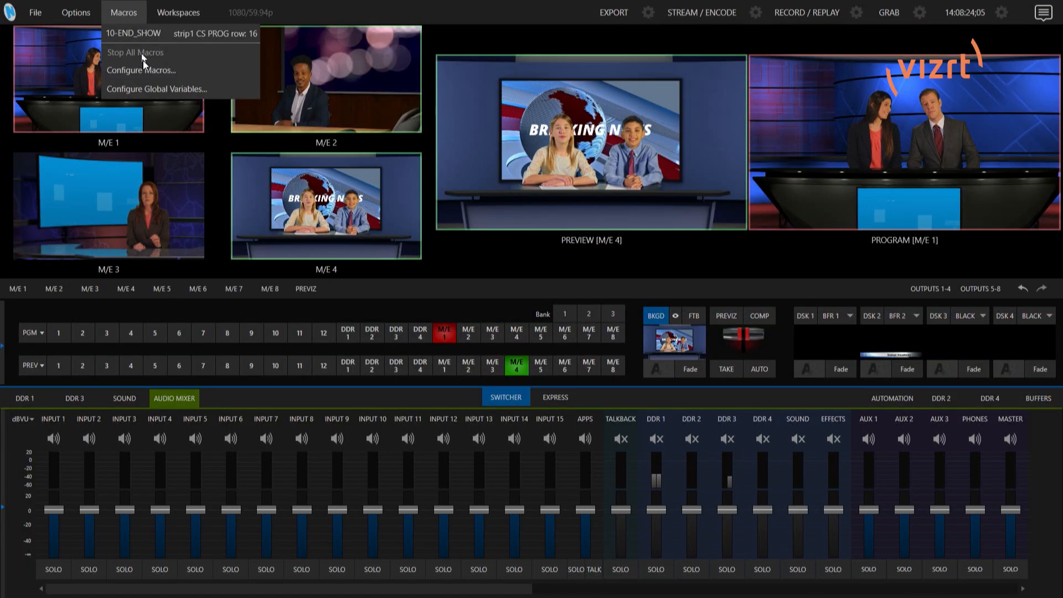
pyautogui.click(140, 71)
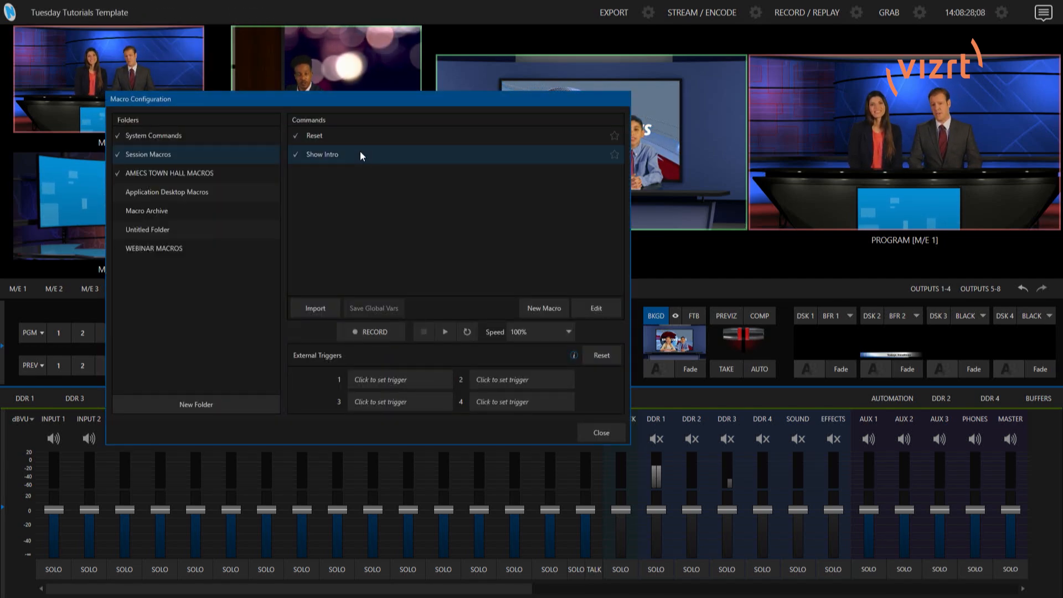
pyautogui.moveTo(437, 216)
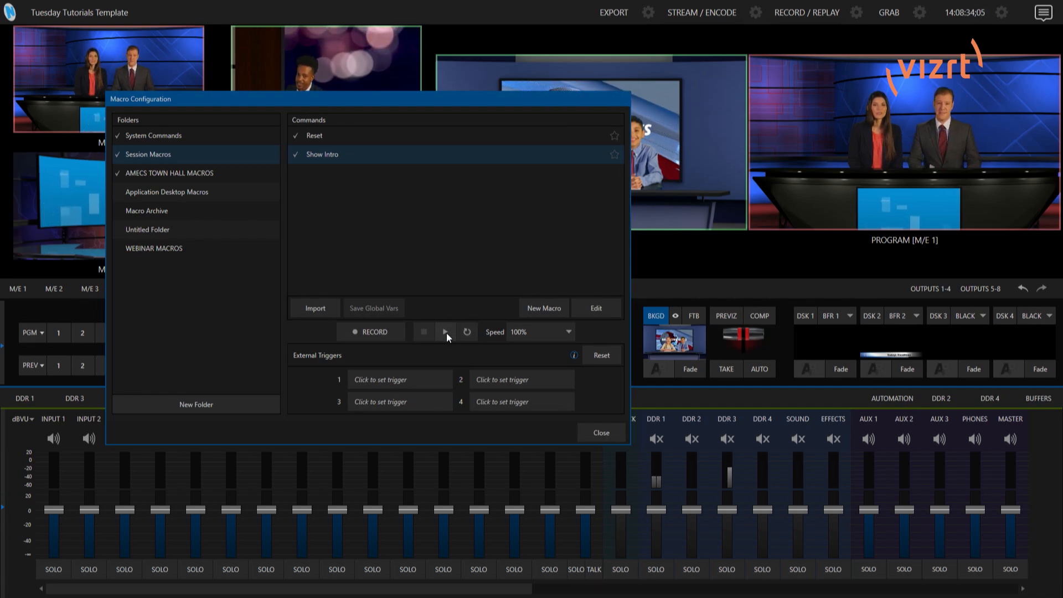
pyautogui.moveTo(548, 366)
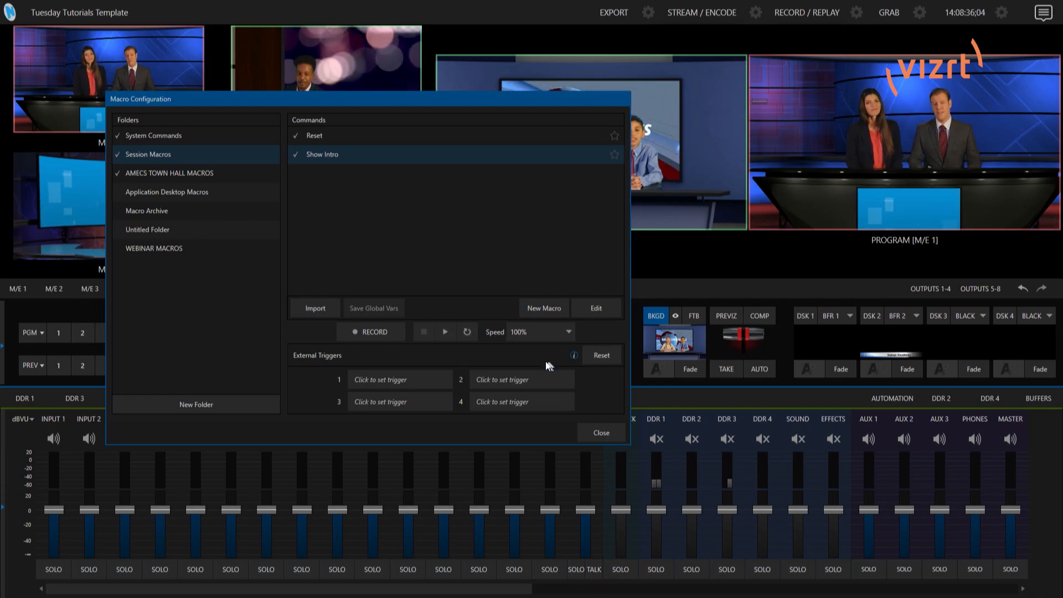
# Step: Run the Show Intro macro so the closer two-anchor shot goes to program with DSK 1 on
pyautogui.click(445, 331)
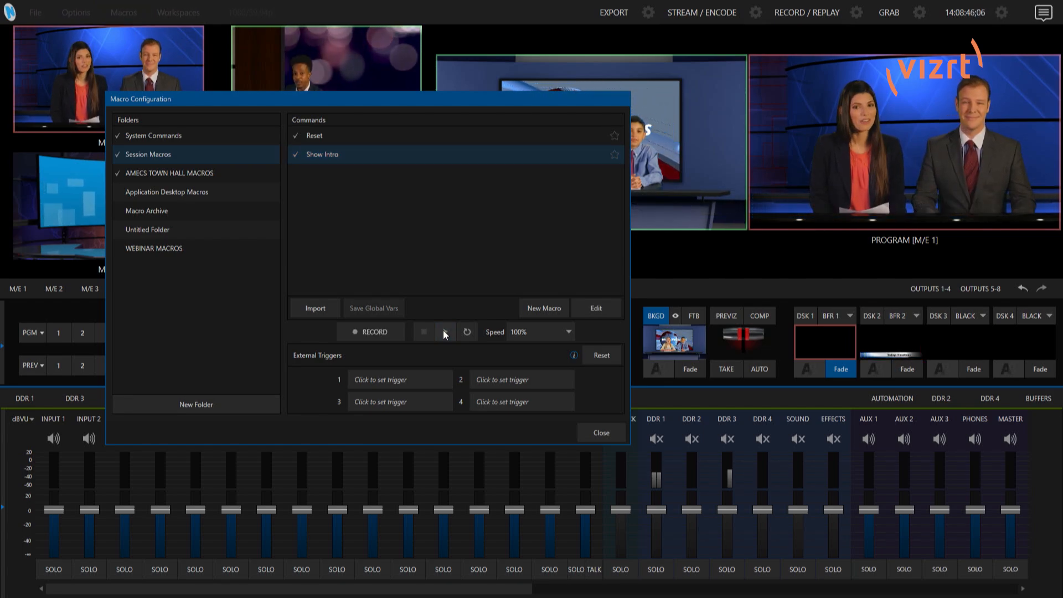
pyautogui.click(445, 332)
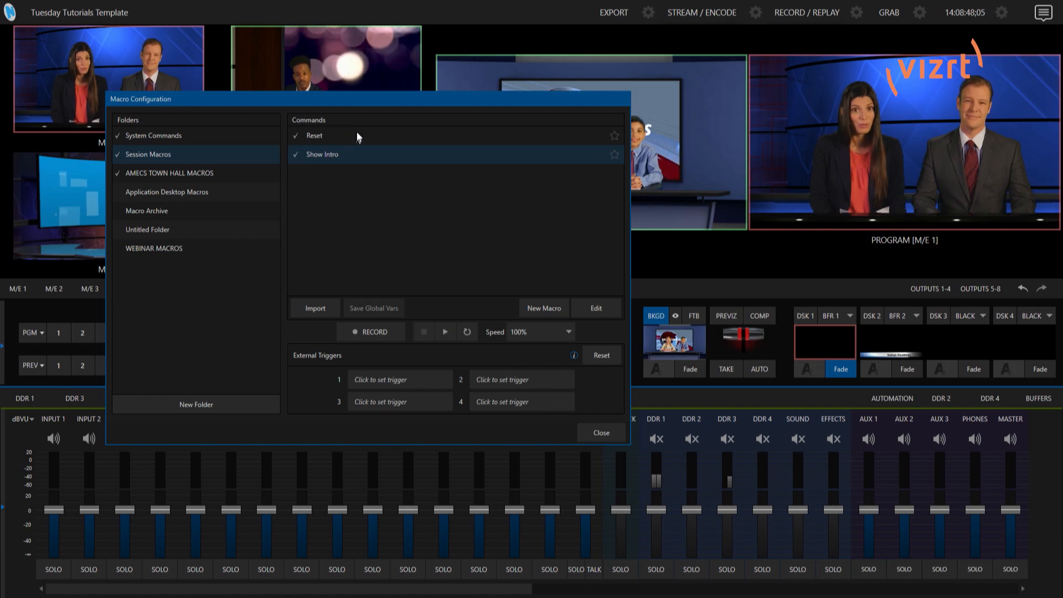
# Step: Run the Reset macro to return program output to the wide shot of both anchors
pyautogui.click(444, 332)
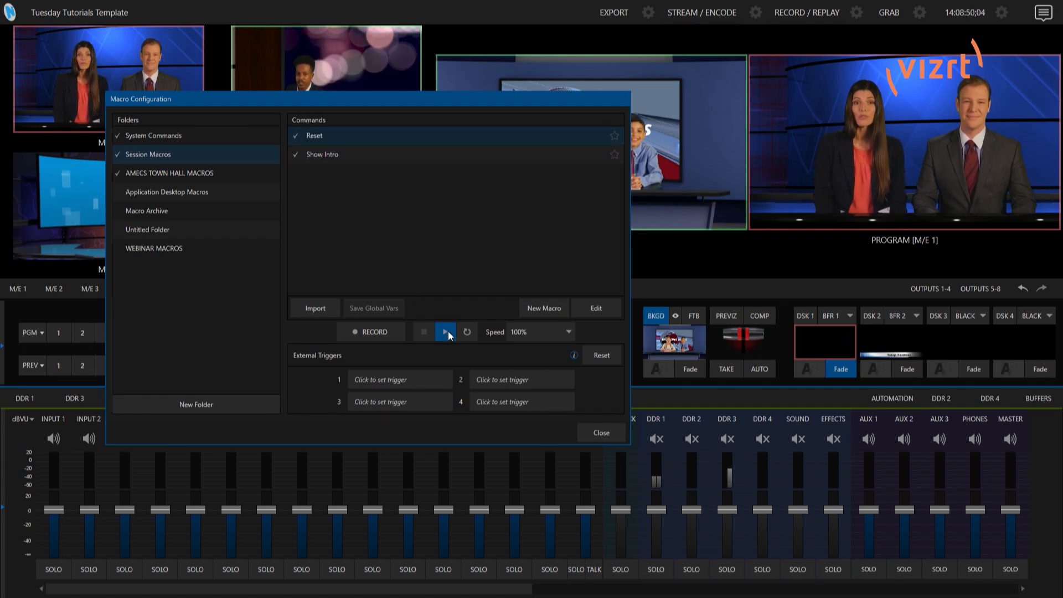
pyautogui.click(445, 332)
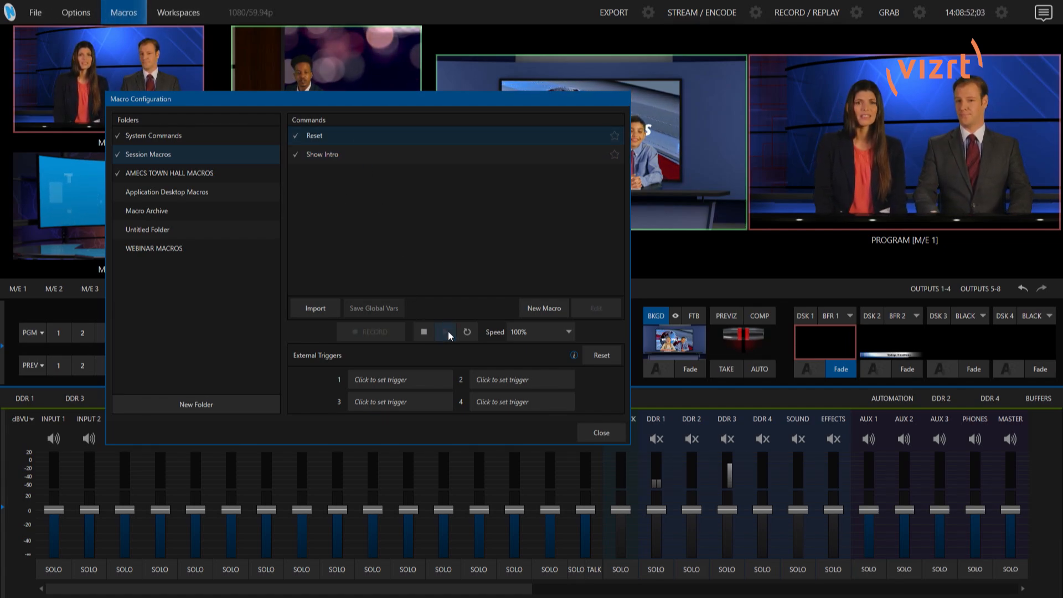
pyautogui.click(446, 332)
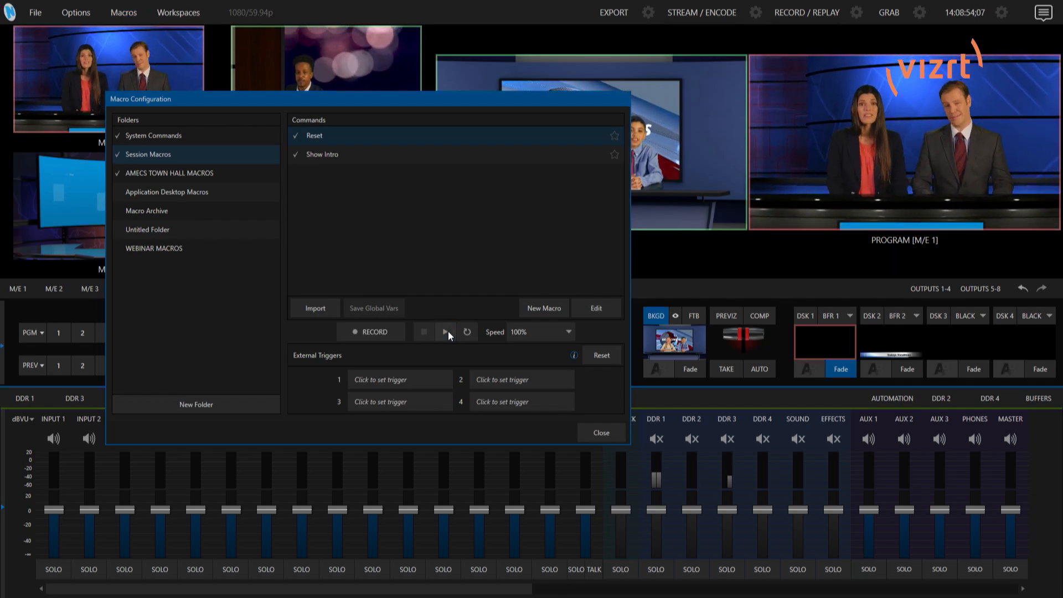